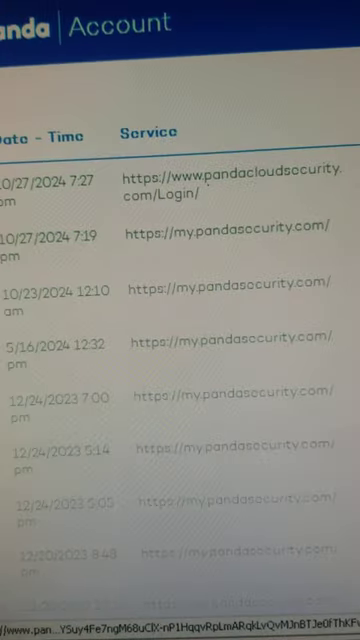
{"action": "scroll", "scroll_direction": "right", "scroll_amount": 3}
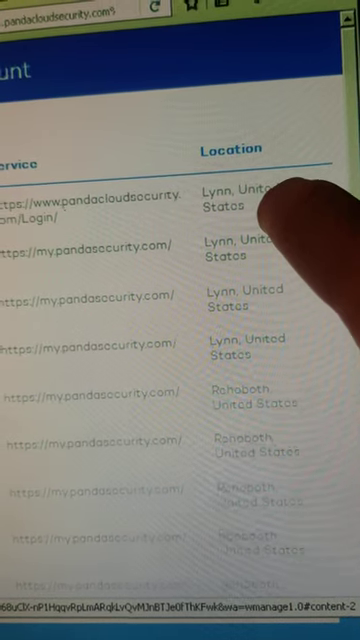
{"action": "scroll", "scroll_direction": "down", "scroll_amount": 3}
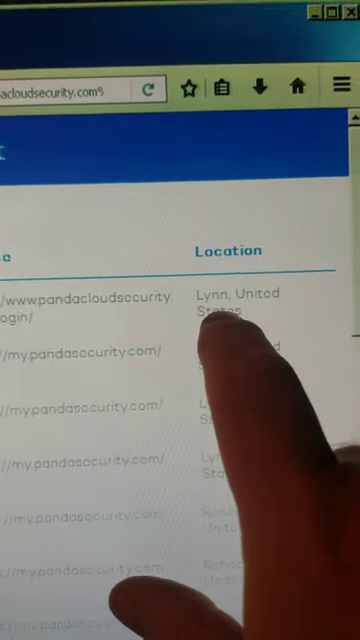
{"action": "scroll", "scroll_direction": "down", "scroll_amount": 3}
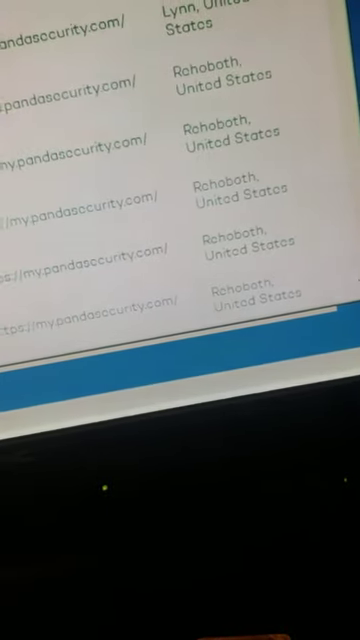
{"action": "scroll", "scroll_direction": "down", "scroll_amount": 3}
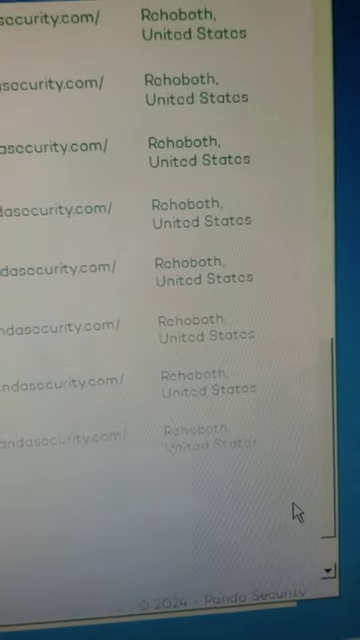
{"action": "scroll", "scroll_direction": "down", "scroll_amount": 3}
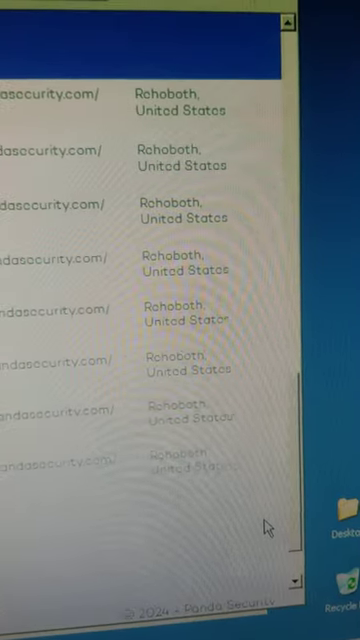
{"action": "scroll", "scroll_direction": "down", "scroll_amount": 3}
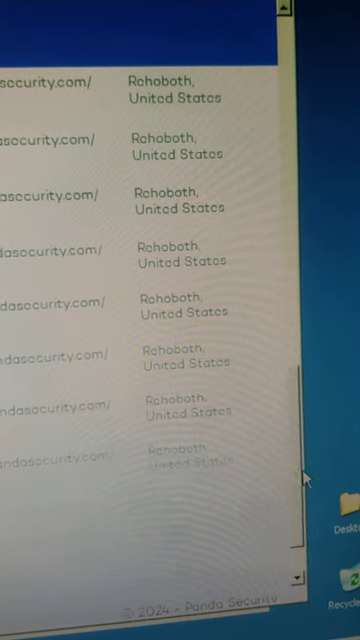
{"action": "scroll", "scroll_direction": "down", "scroll_amount": 3}
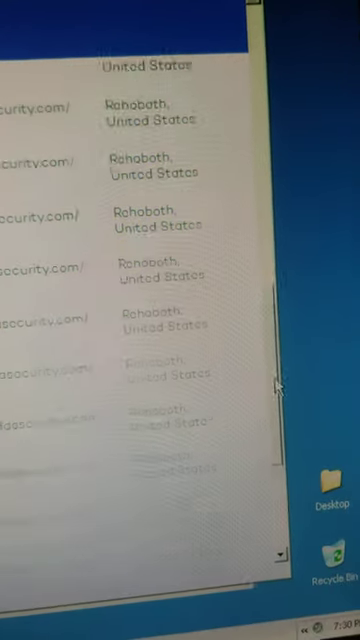